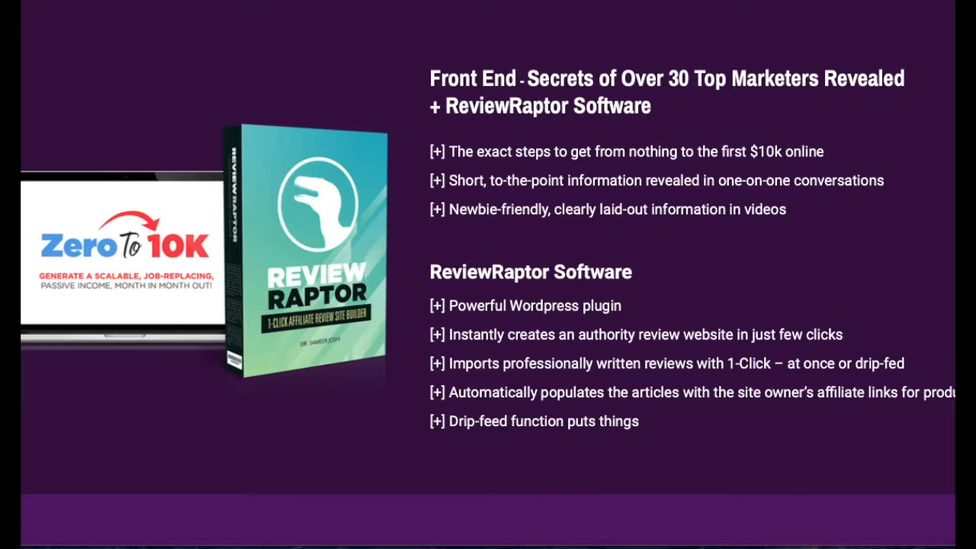
Scroll past the Front End section through OTO1 Full Monty and OTO2 LeadsRaptor
{"action": "scroll", "scroll_direction": "down", "scroll_amount": 3}
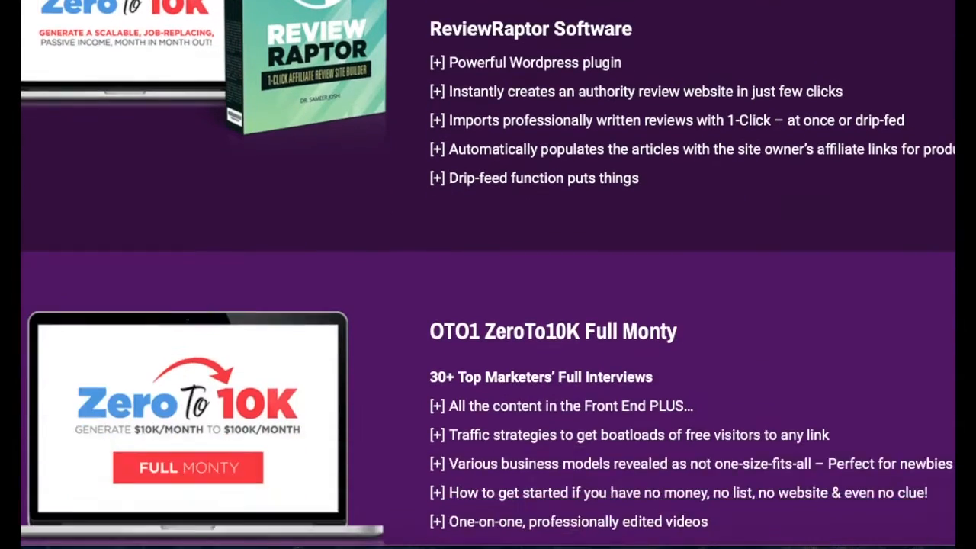
{"action": "scroll", "scroll_direction": "down", "scroll_amount": 3}
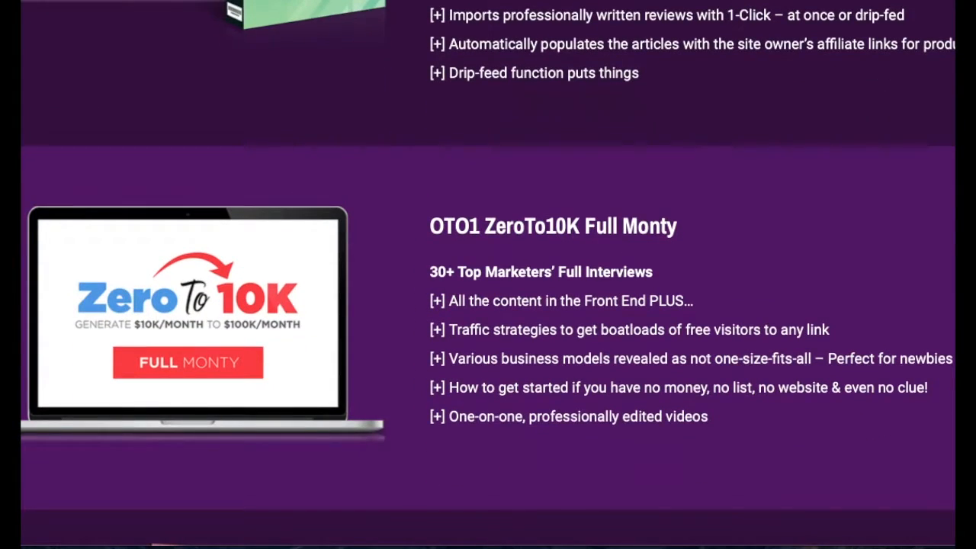
{"action": "mouse_move", "coordinate": [935, 265]}
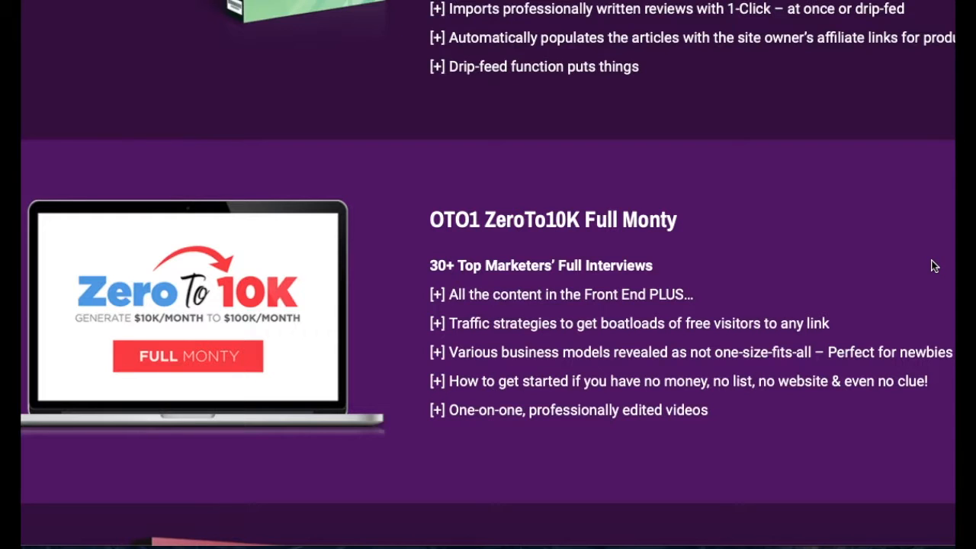
{"action": "scroll", "scroll_direction": "down", "scroll_amount": 3}
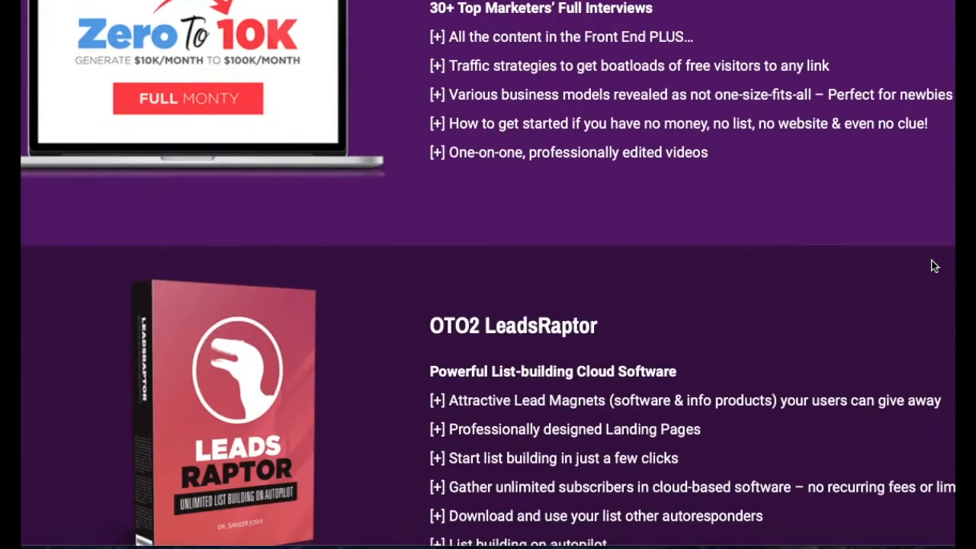
{"action": "scroll", "scroll_direction": "down", "scroll_amount": 3}
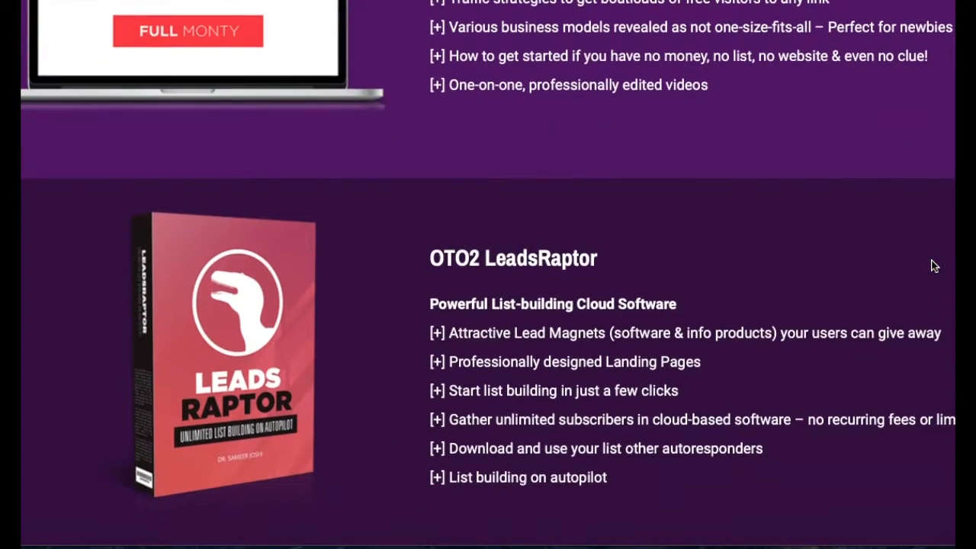
{"action": "scroll", "scroll_direction": "down", "scroll_amount": 3}
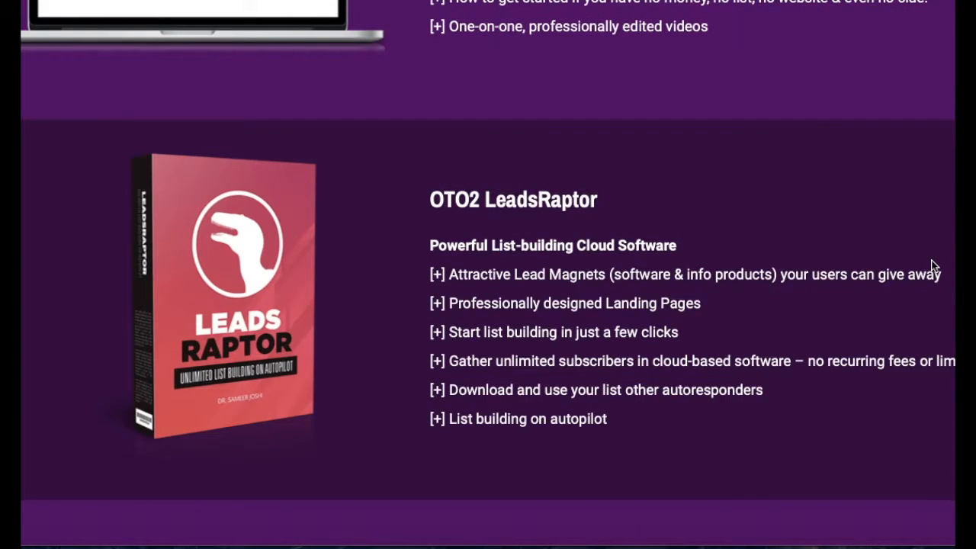
{"action": "scroll", "scroll_direction": "down", "scroll_amount": 3}
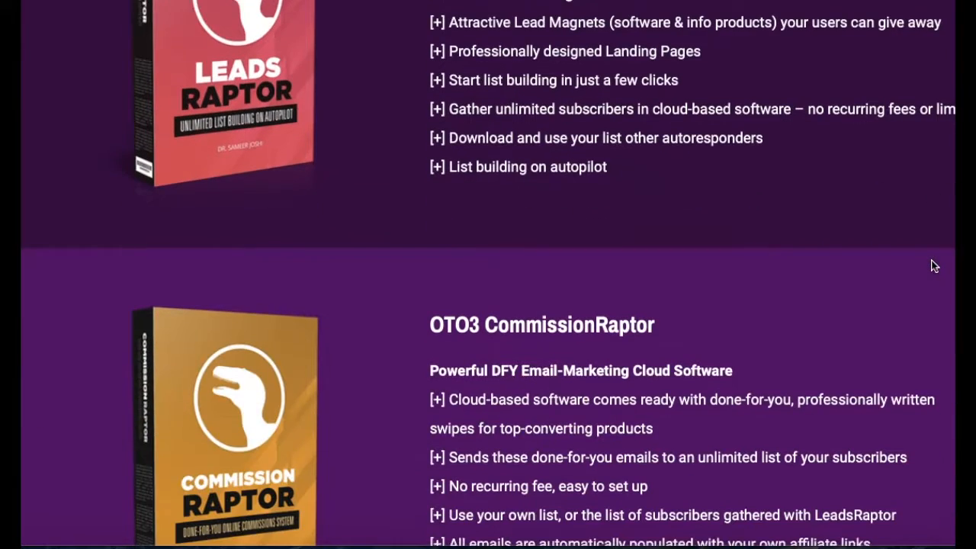
Scroll through the OTO3 CommissionRaptor and OTO4 Irresistible Bundle sections of the sales page
{"action": "scroll", "scroll_direction": "down", "scroll_amount": 3}
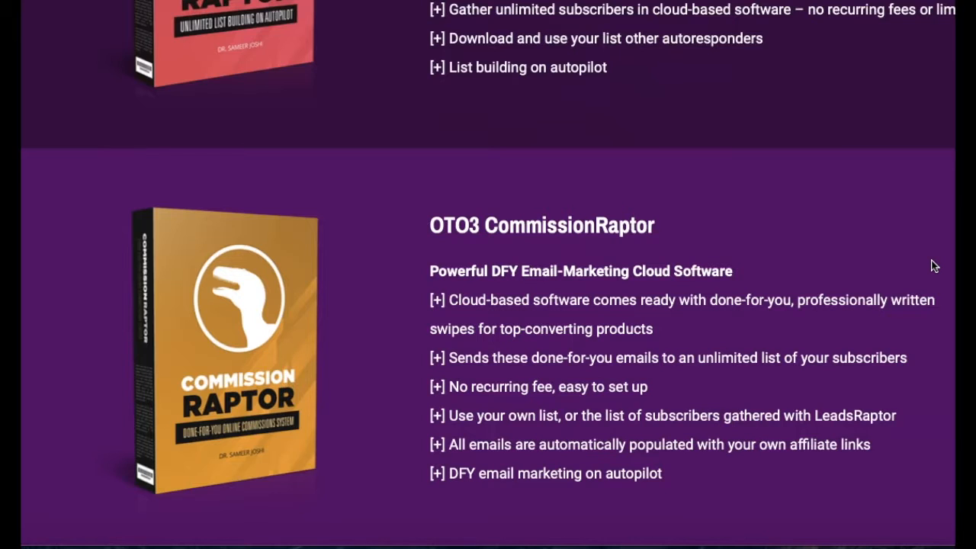
{"action": "scroll", "scroll_direction": "down", "scroll_amount": 3}
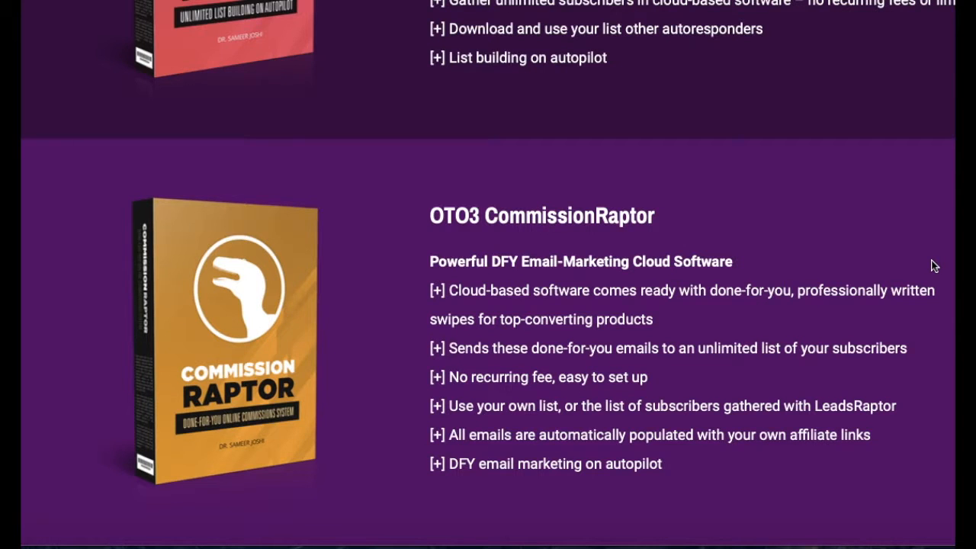
{"action": "scroll", "scroll_direction": "down", "scroll_amount": 3}
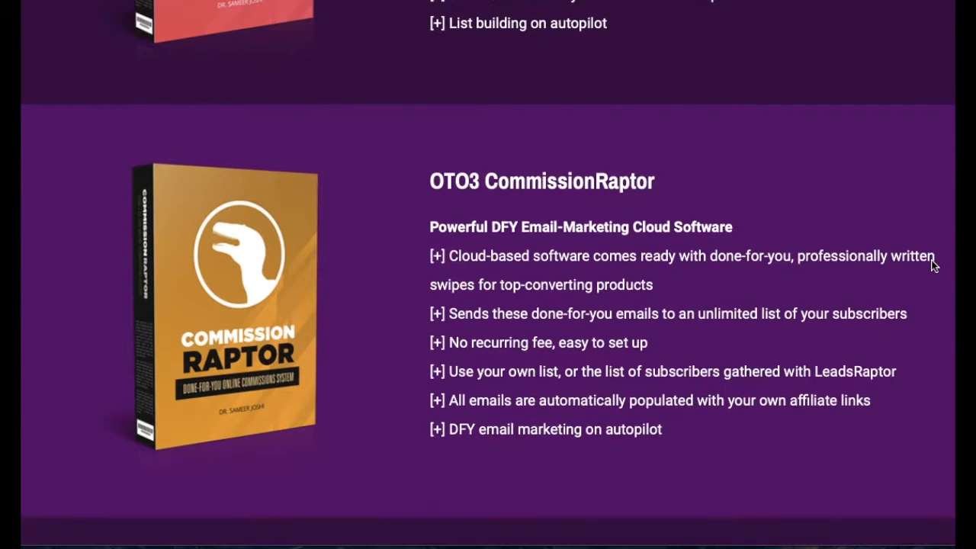
{"action": "scroll", "scroll_direction": "down", "scroll_amount": 3}
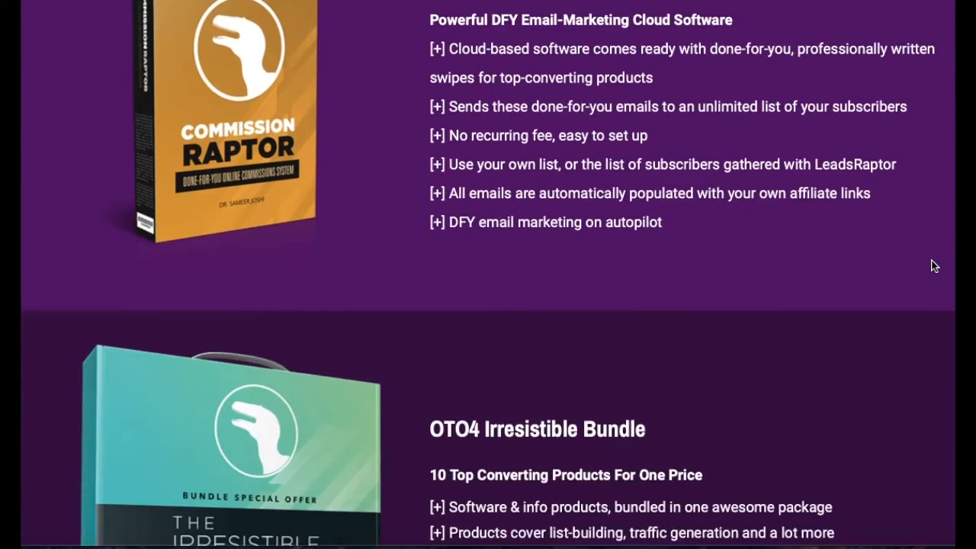
{"action": "scroll", "scroll_direction": "down", "scroll_amount": 3}
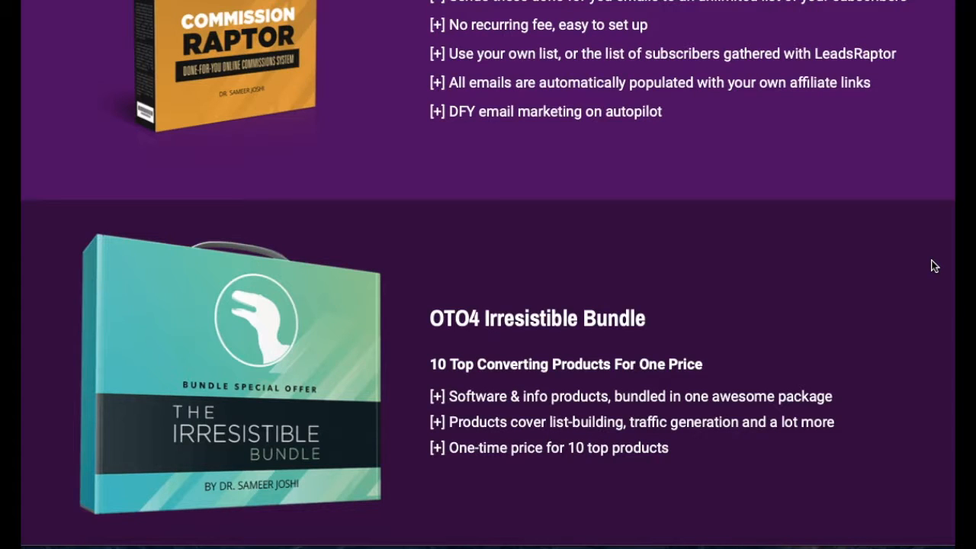
{"action": "scroll", "scroll_direction": "up", "scroll_amount": 3}
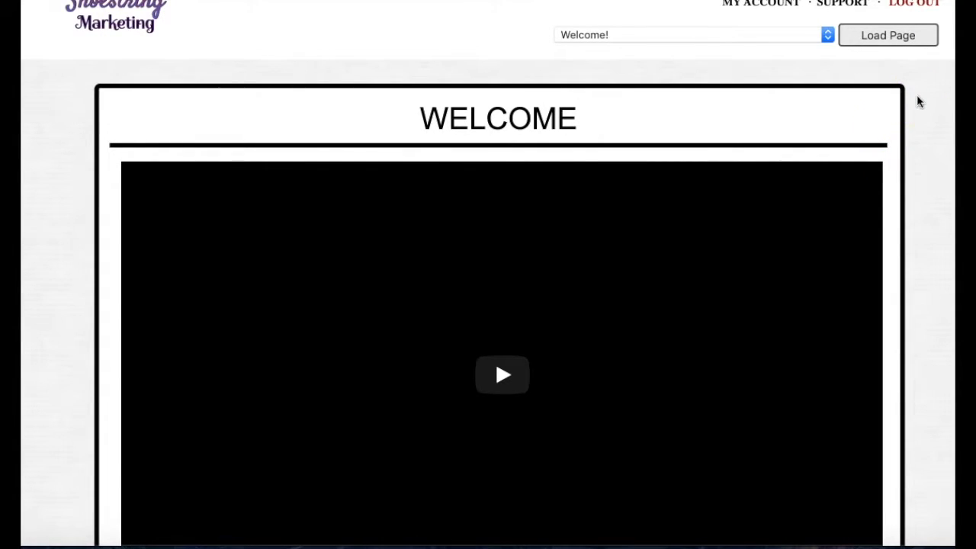
{"action": "mouse_move", "coordinate": [915, 103]}
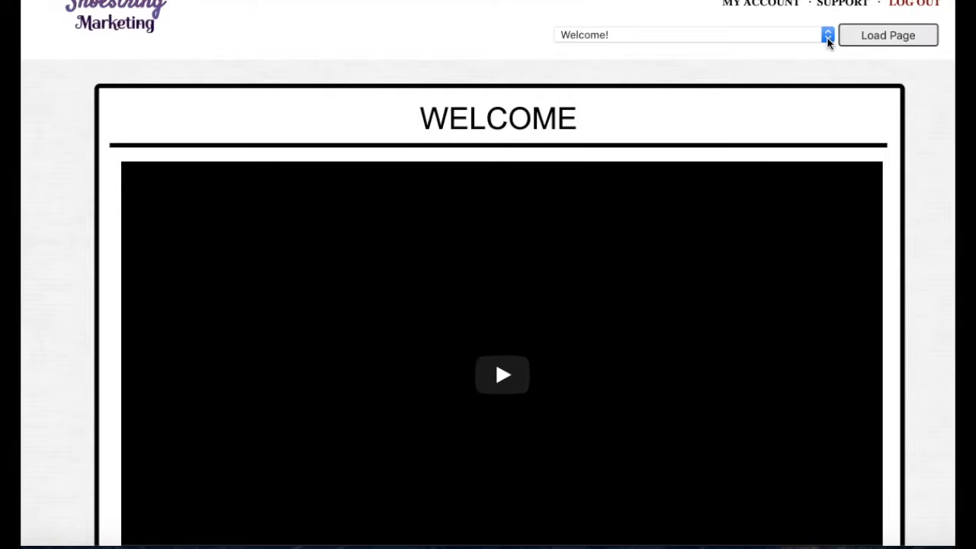
Open the Load Page selector listing the Shoestring Marketing member training sections
{"action": "left_click", "coordinate": [827, 35]}
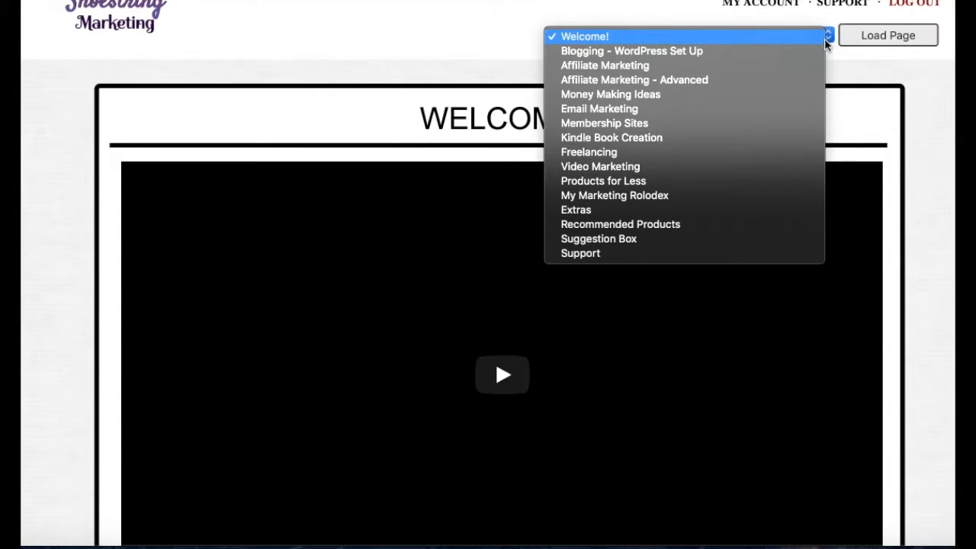
{"action": "mouse_move", "coordinate": [808, 51]}
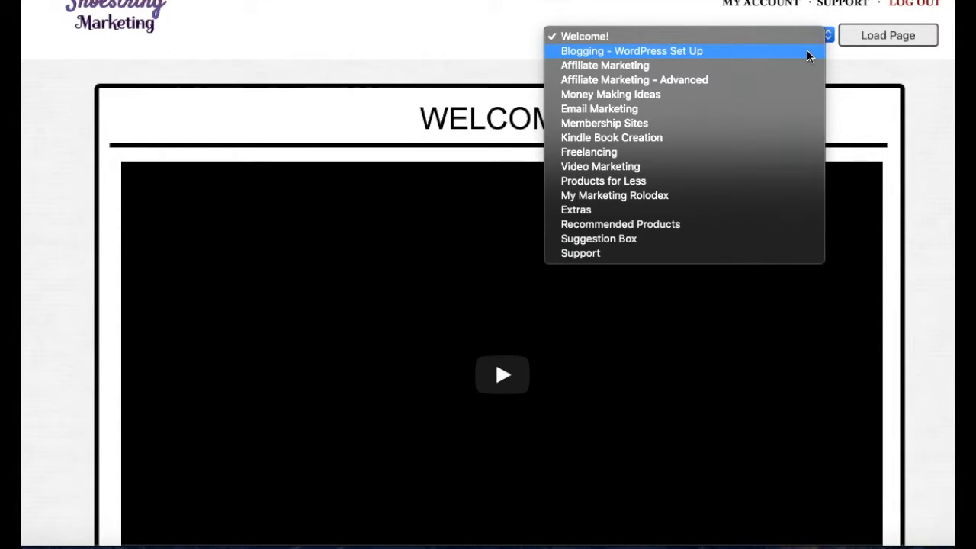
{"action": "mouse_move", "coordinate": [797, 84]}
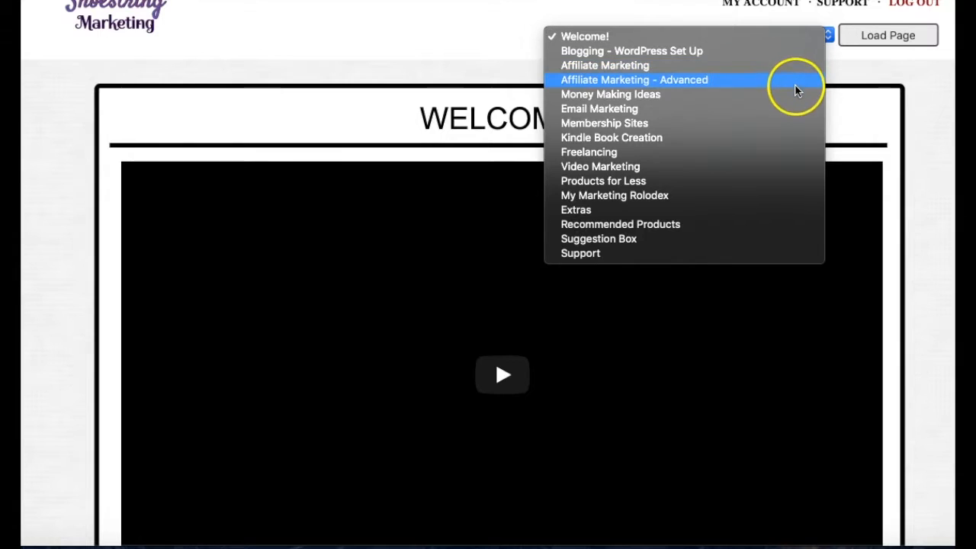
{"action": "mouse_move", "coordinate": [793, 94]}
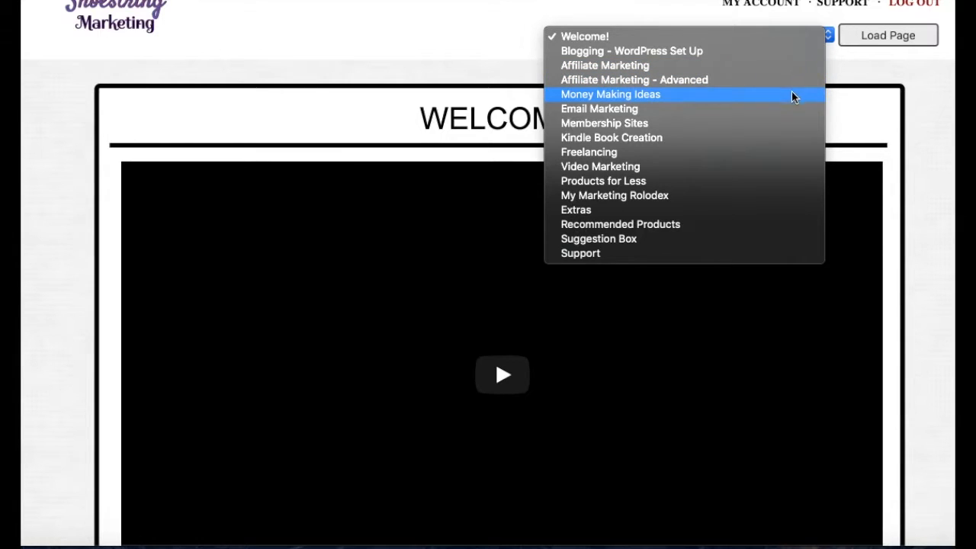
{"action": "mouse_move", "coordinate": [788, 108]}
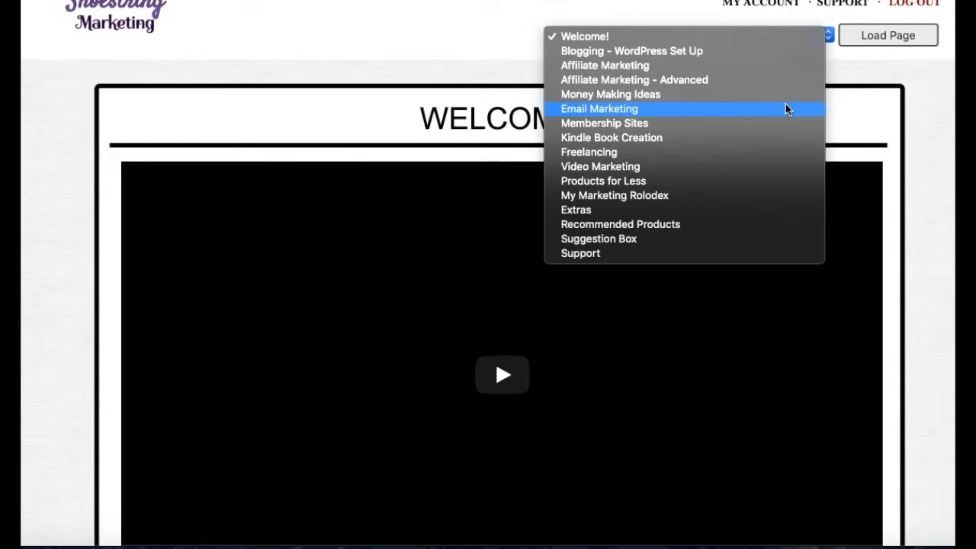
{"action": "mouse_move", "coordinate": [781, 123]}
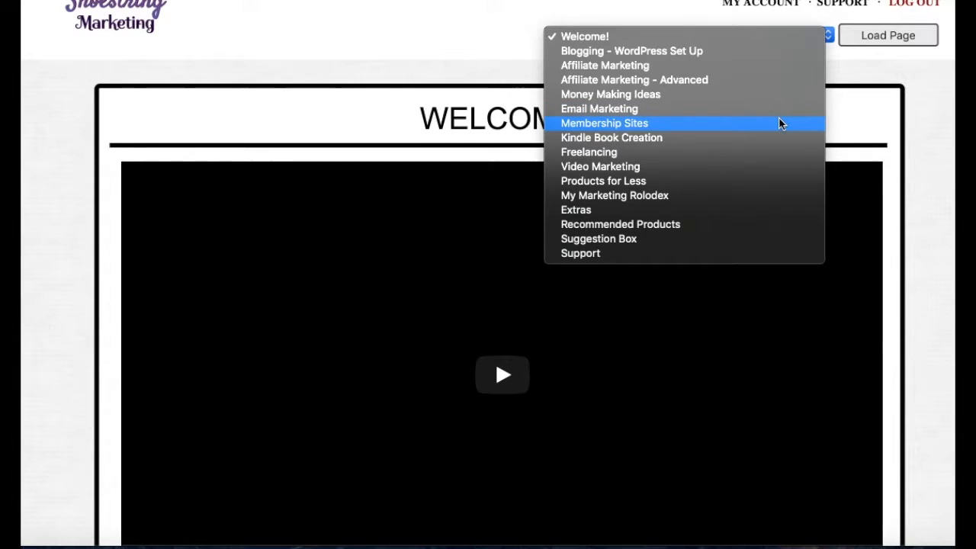
{"action": "mouse_move", "coordinate": [774, 137]}
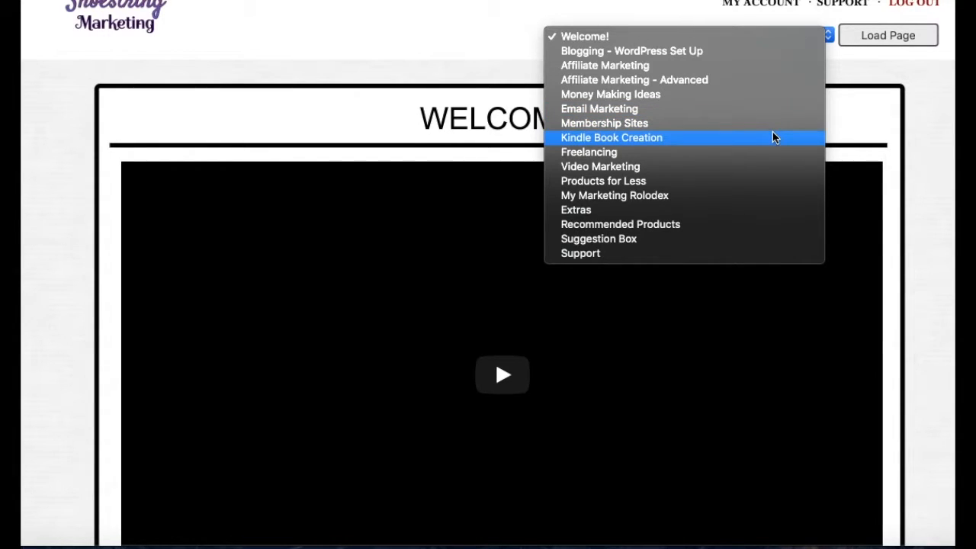
{"action": "mouse_move", "coordinate": [761, 152]}
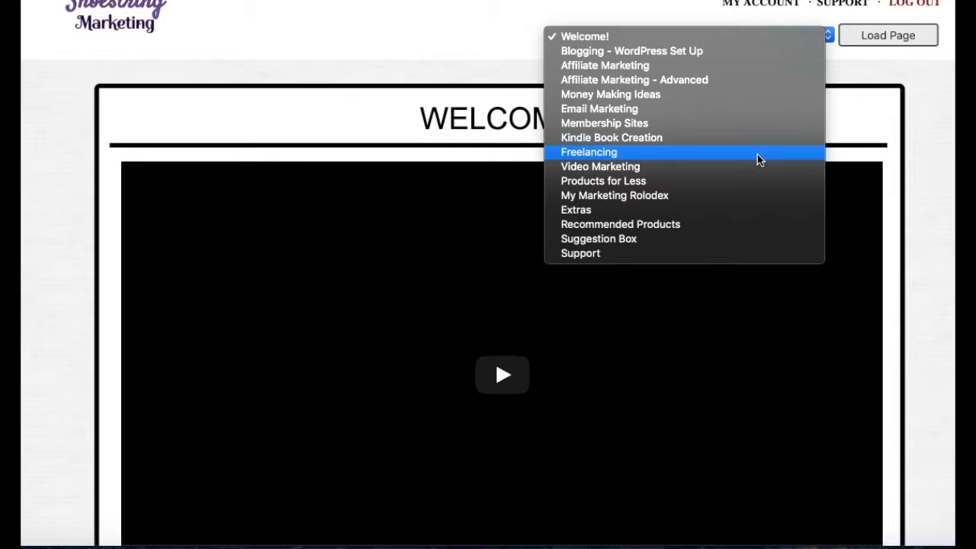
{"action": "mouse_move", "coordinate": [747, 181]}
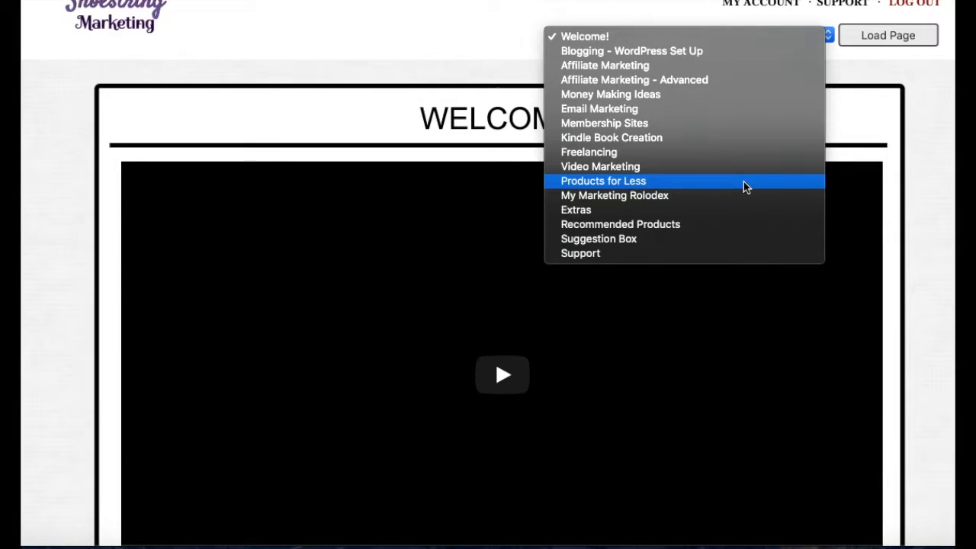
{"action": "mouse_move", "coordinate": [740, 196]}
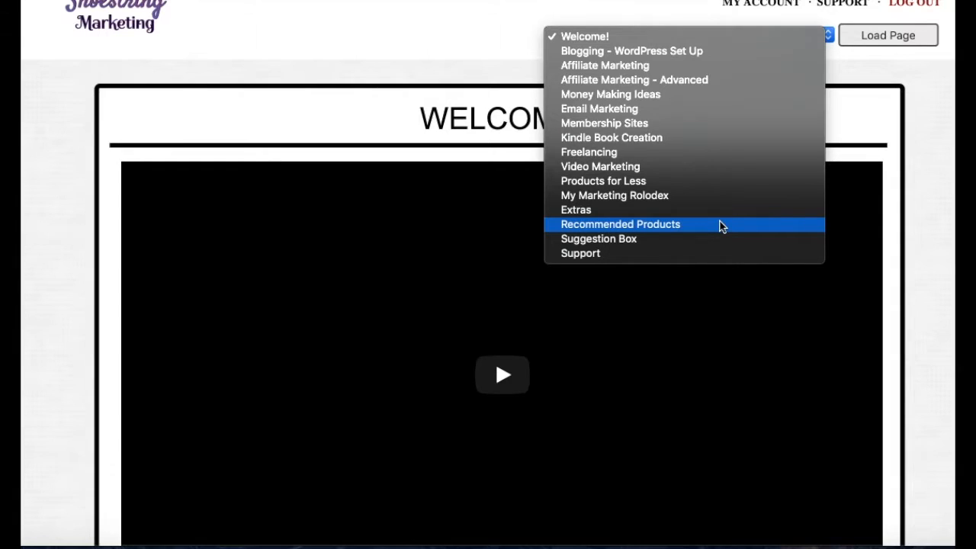
{"action": "mouse_move", "coordinate": [740, 212]}
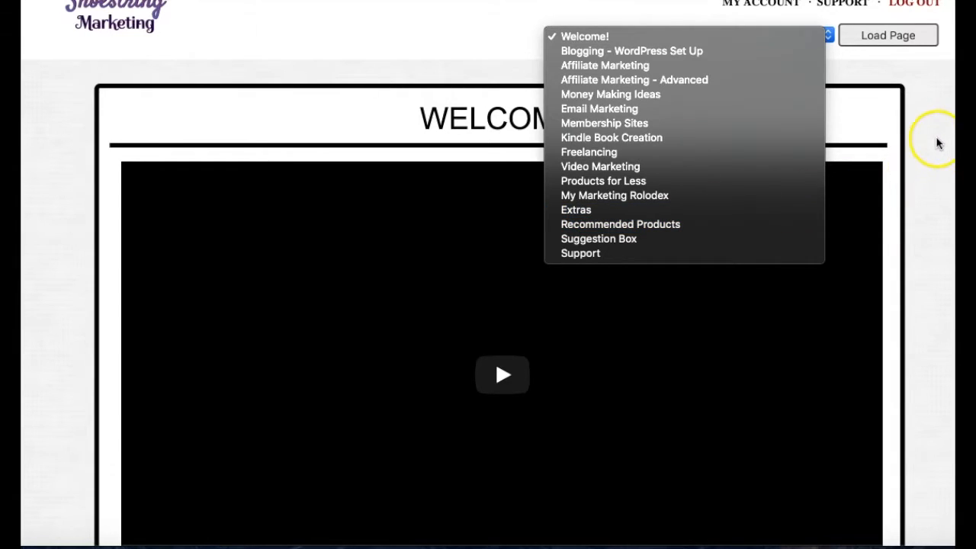
{"action": "mouse_move", "coordinate": [919, 128]}
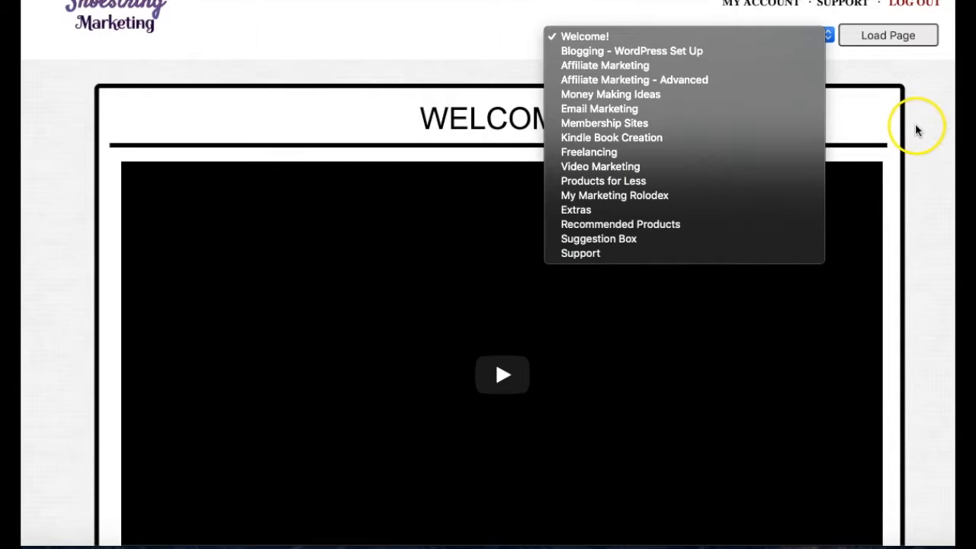
{"action": "mouse_move", "coordinate": [901, 117]}
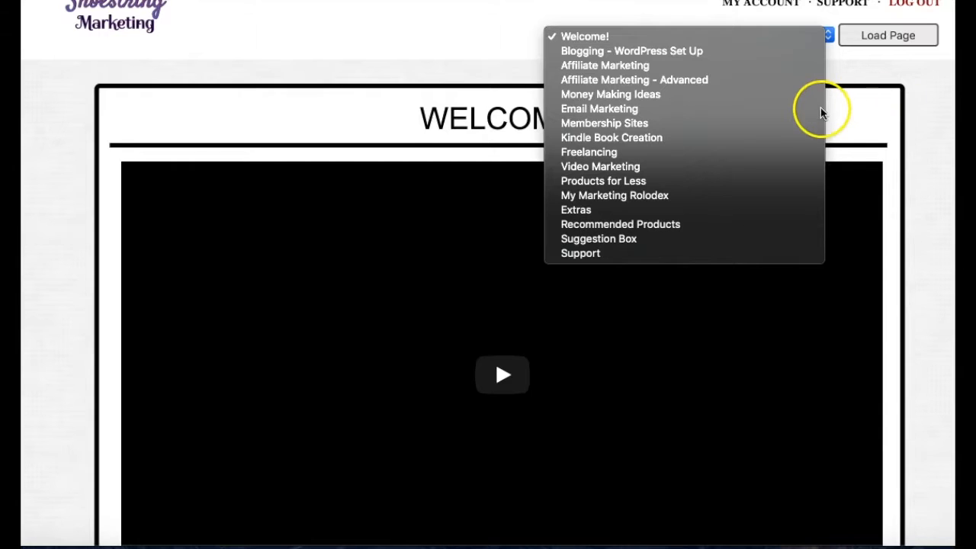
{"action": "mouse_move", "coordinate": [889, 122]}
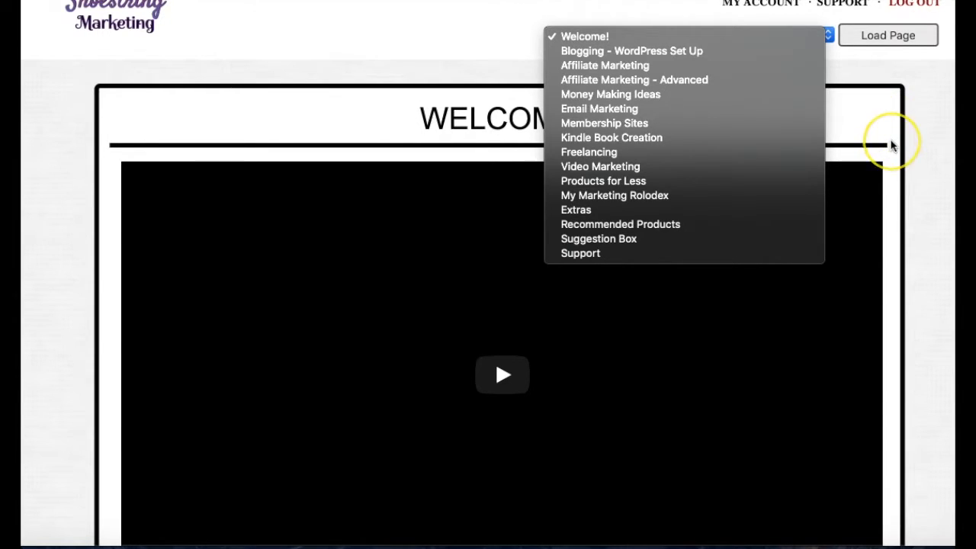
{"action": "mouse_move", "coordinate": [953, 107]}
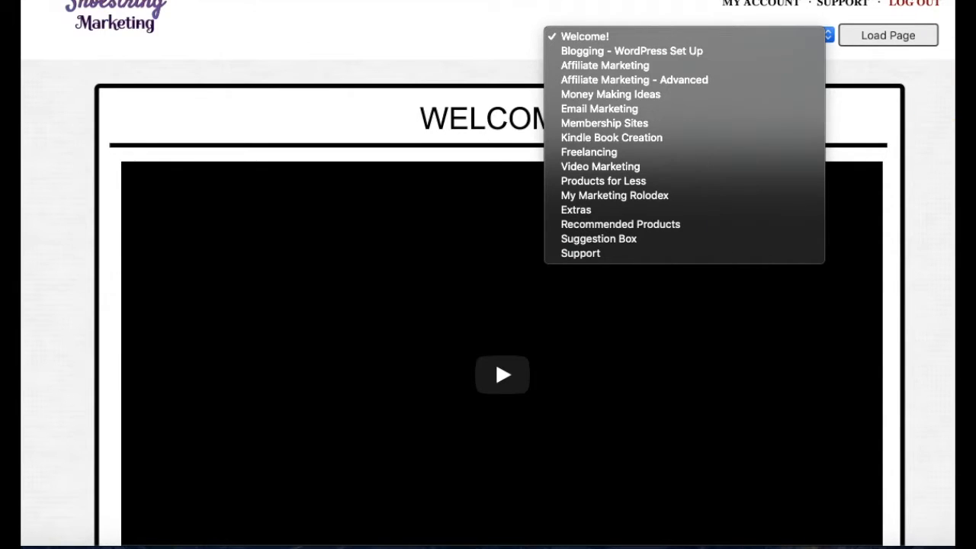
{"action": "left_click", "coordinate": [584, 36]}
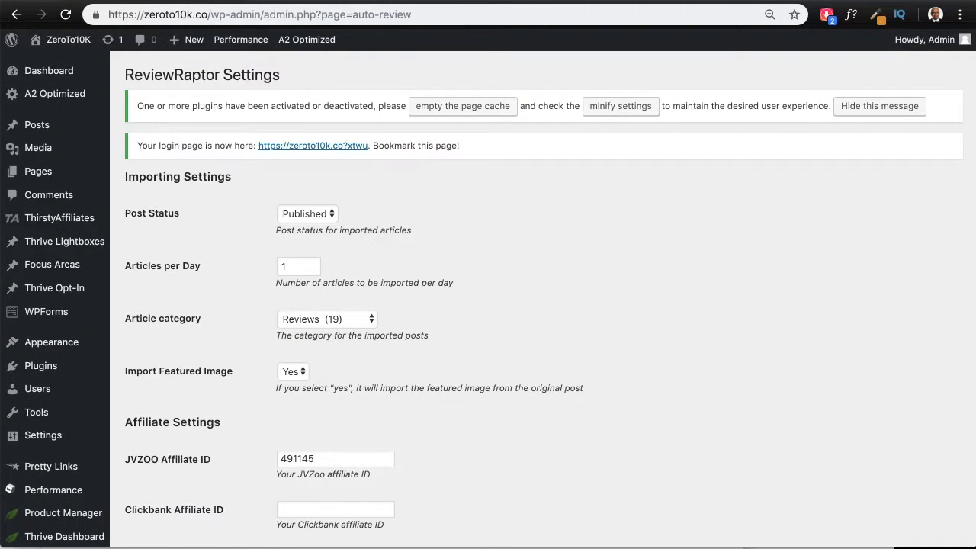
{"action": "scroll", "scroll_direction": "down", "scroll_amount": 3}
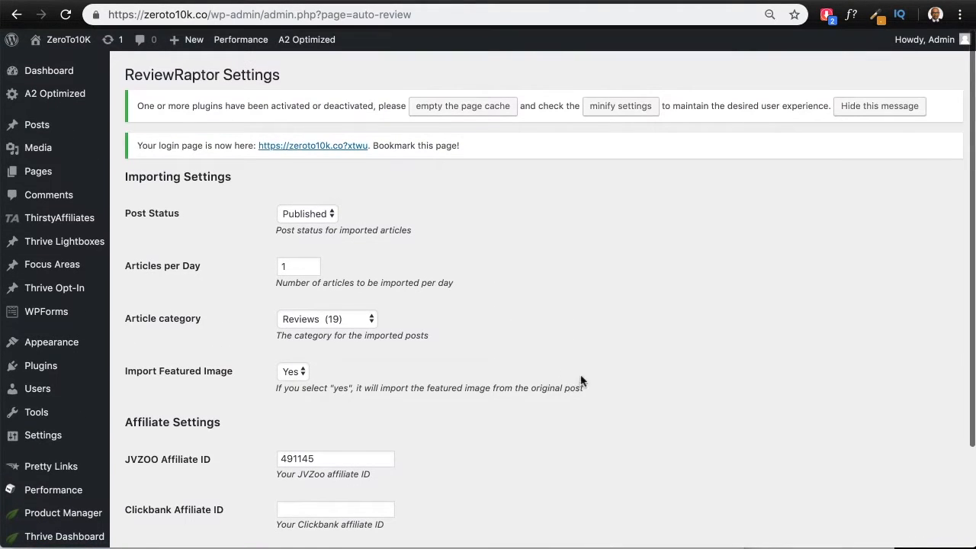
{"action": "mouse_move", "coordinate": [523, 279]}
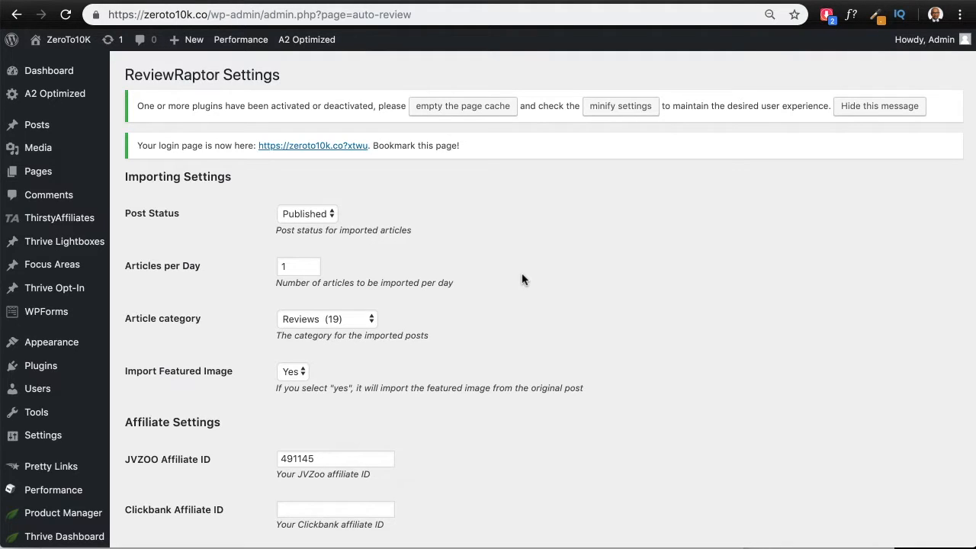
{"action": "mouse_move", "coordinate": [351, 216]}
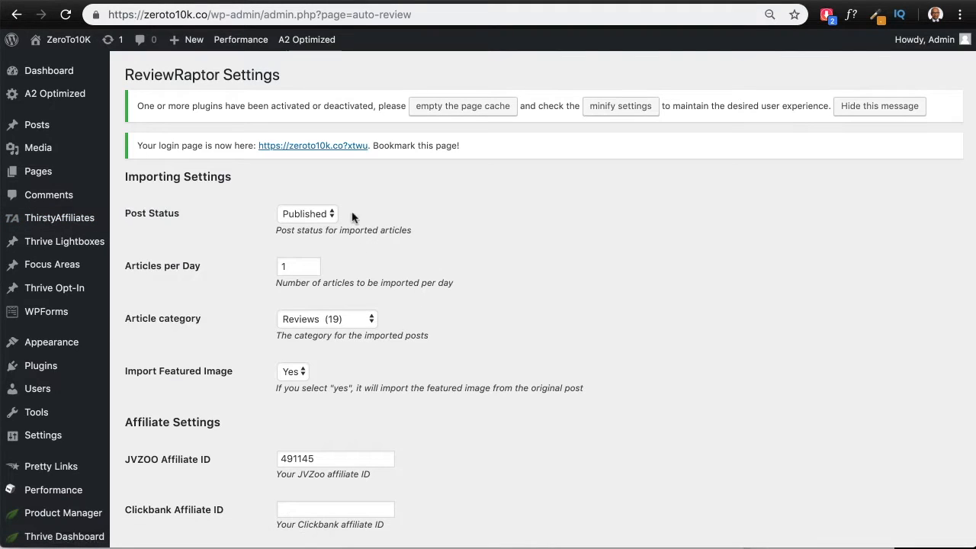
{"action": "left_click", "coordinate": [307, 213]}
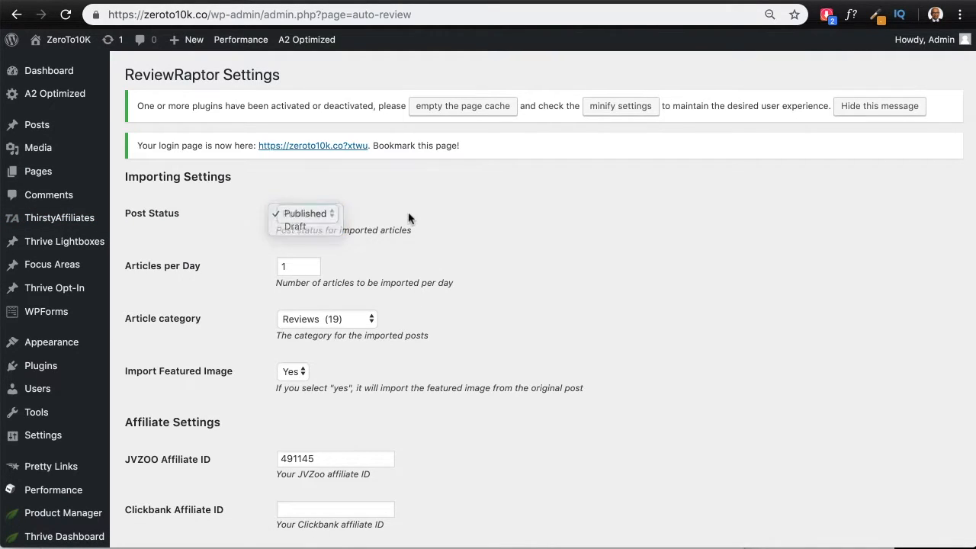
{"action": "left_click", "coordinate": [303, 213]}
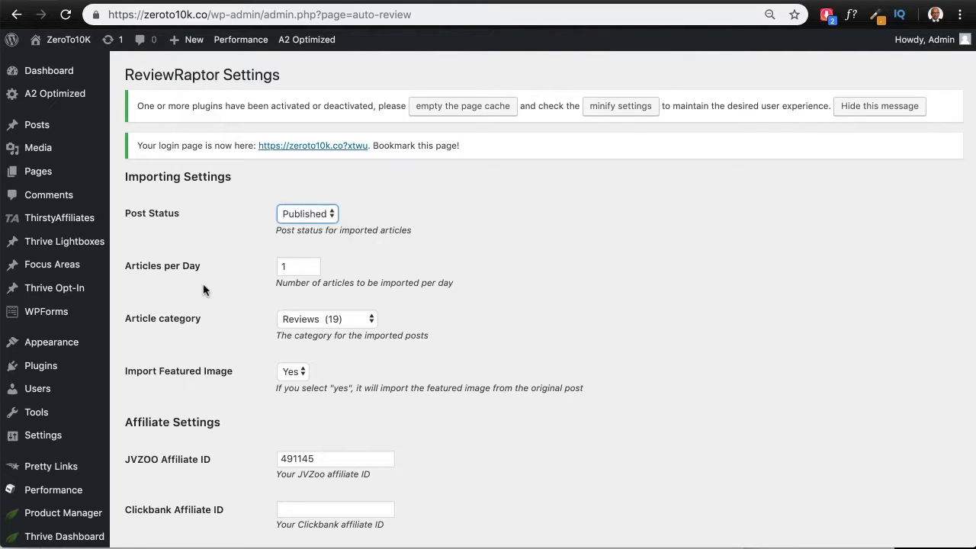
{"action": "mouse_move", "coordinate": [272, 290]}
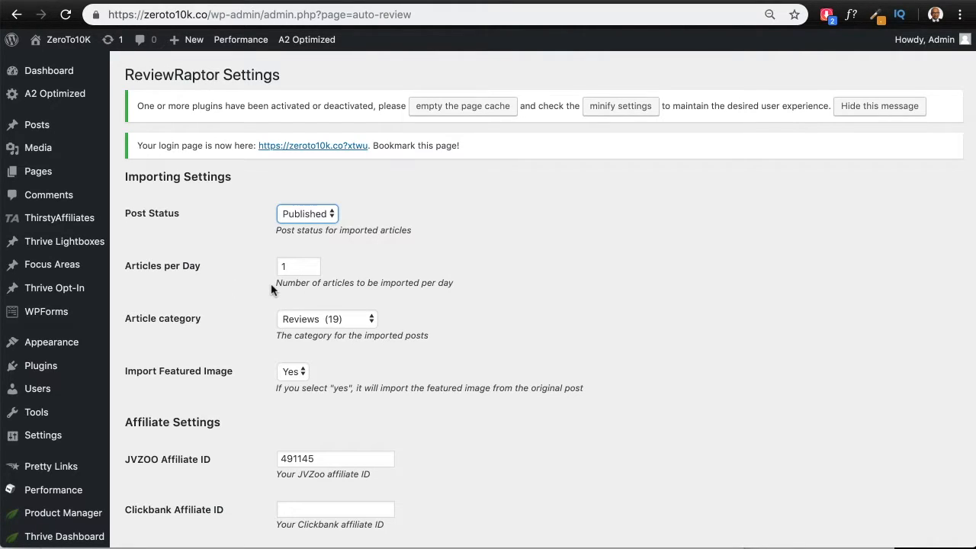
{"action": "mouse_move", "coordinate": [352, 326]}
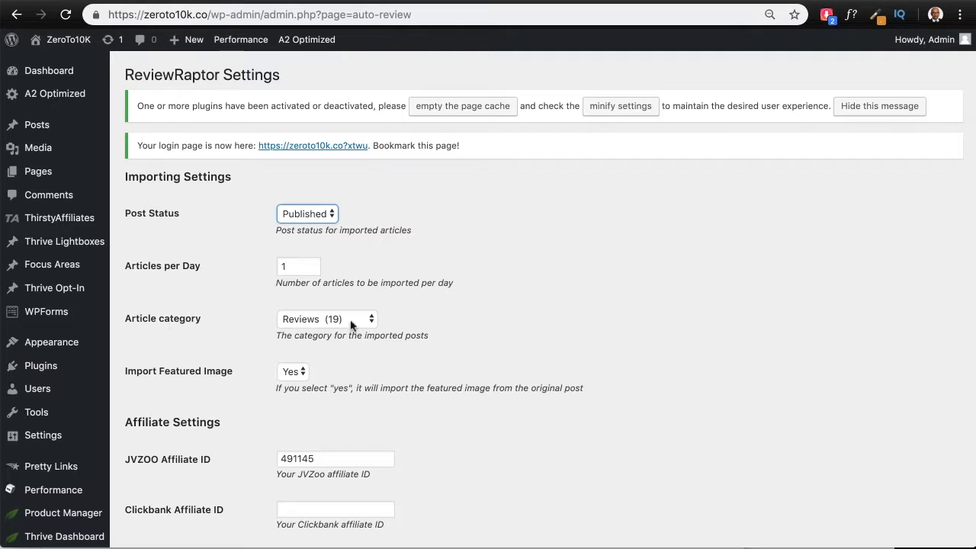
{"action": "left_click", "coordinate": [327, 318]}
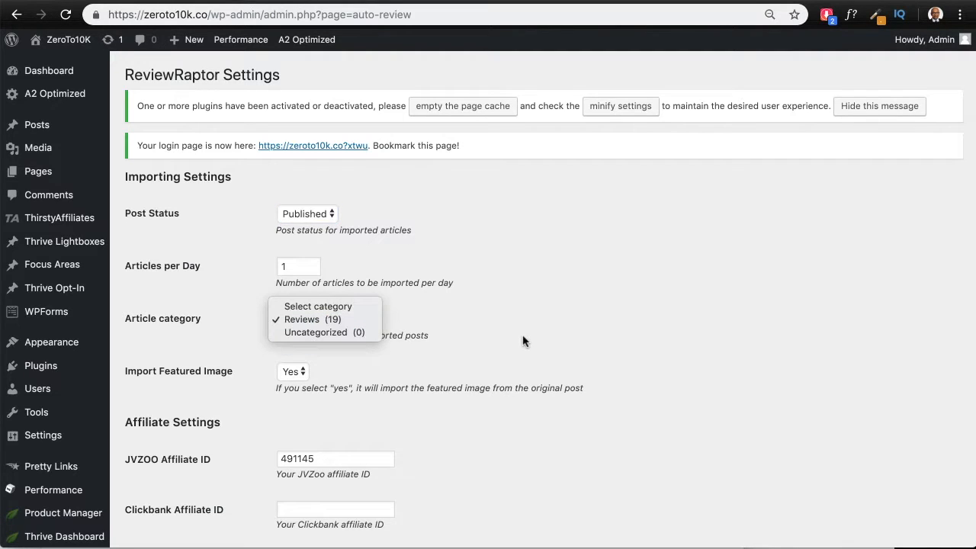
{"action": "mouse_move", "coordinate": [316, 332]}
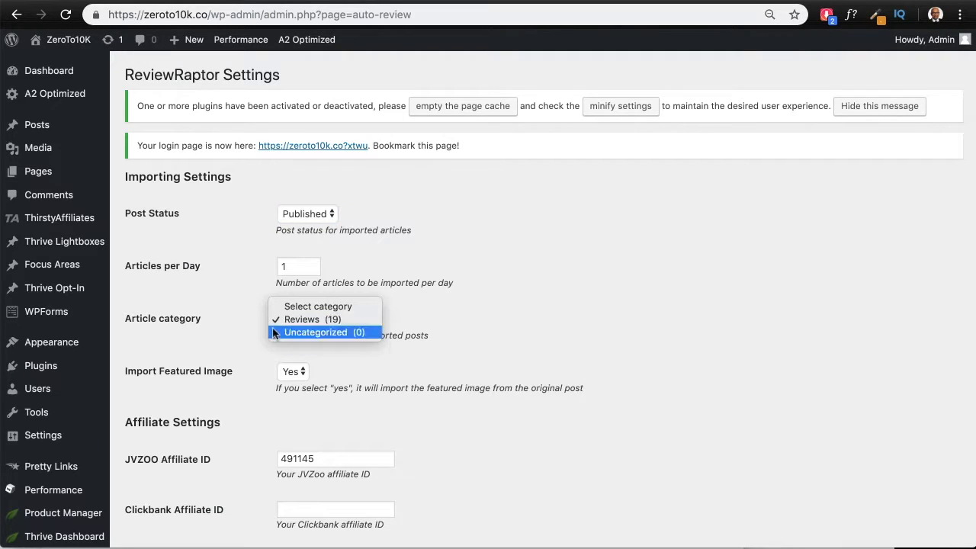
{"action": "left_click", "coordinate": [302, 319]}
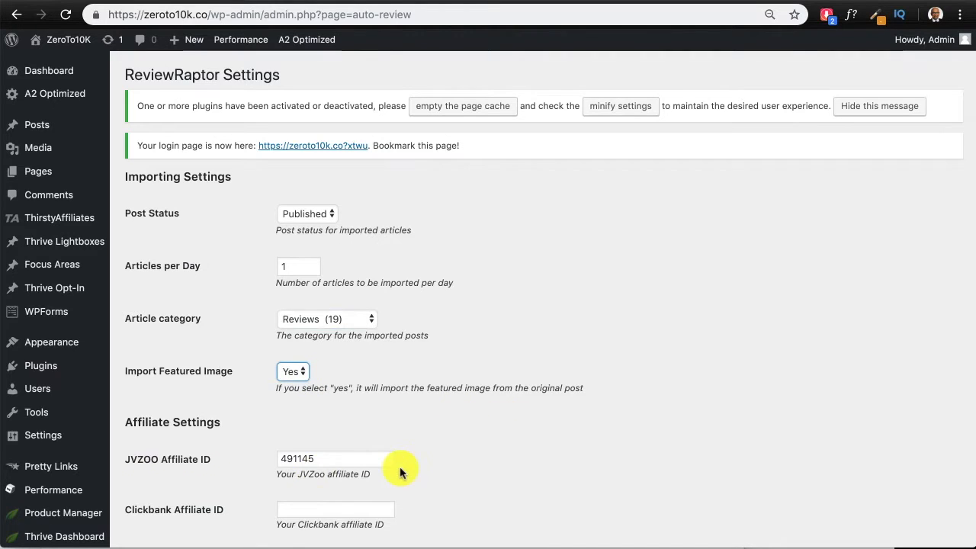
{"action": "mouse_move", "coordinate": [319, 482]}
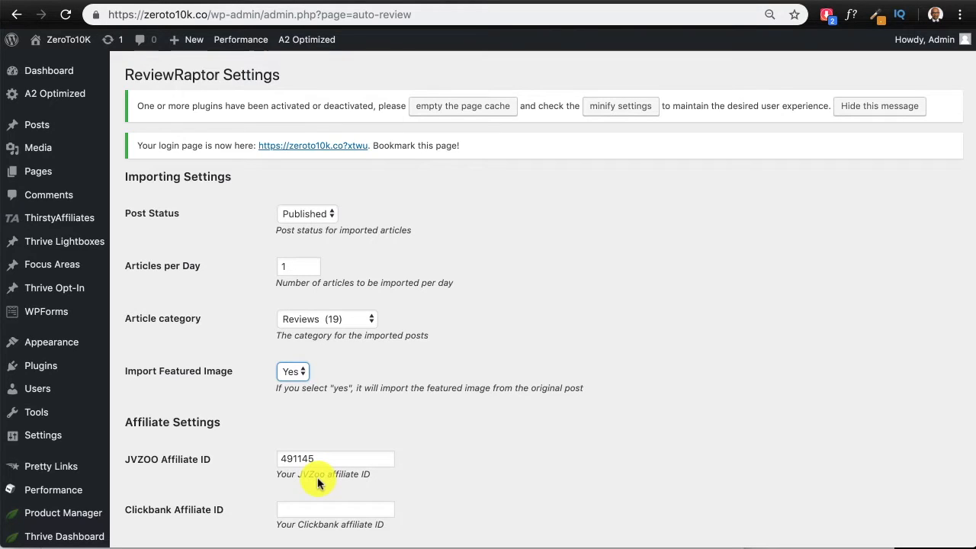
{"action": "scroll", "scroll_direction": "down", "scroll_amount": 3}
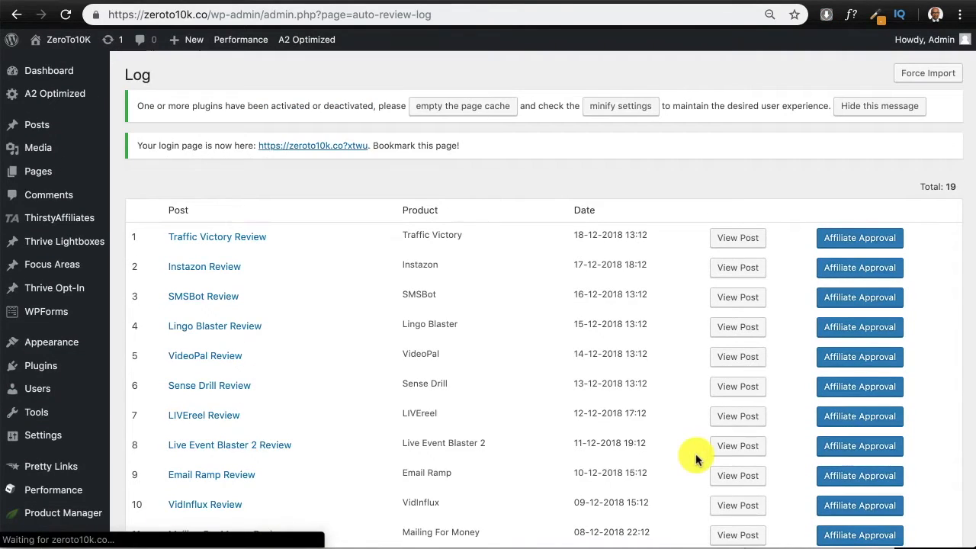
Open the Affiliate Approval link on the Traffic Victory Review log row
{"action": "scroll", "scroll_direction": "down", "scroll_amount": 3}
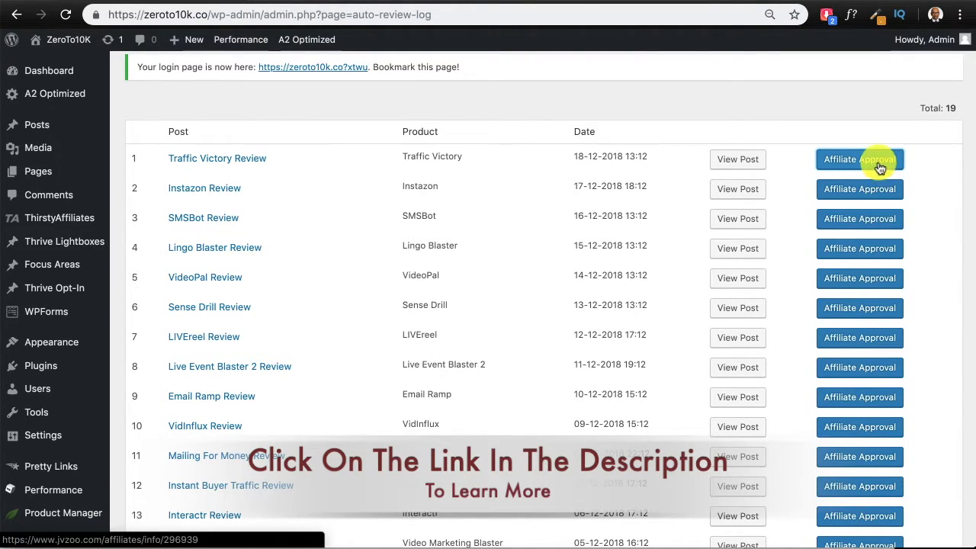
{"action": "left_click", "coordinate": [860, 159]}
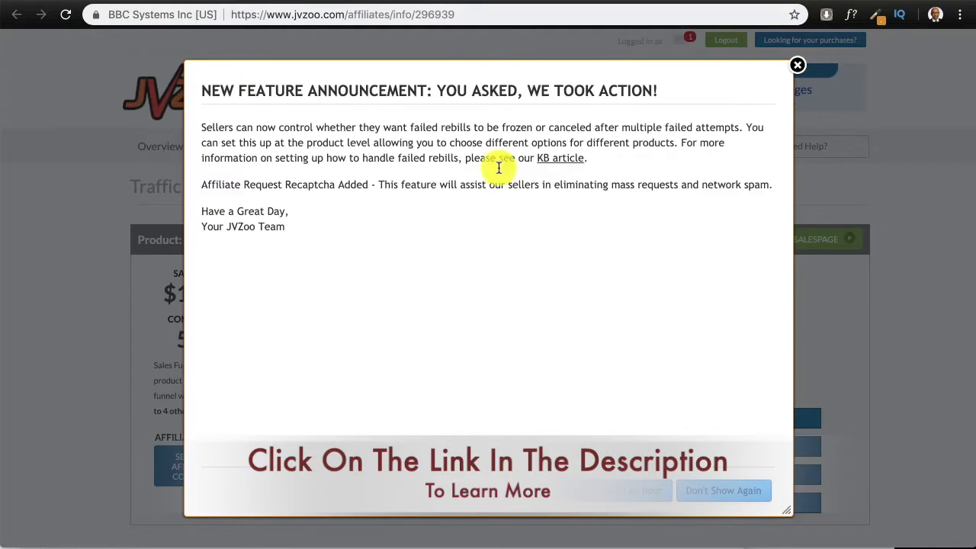
Dismiss the JVZoo new feature announcement popup
{"action": "left_click", "coordinate": [797, 65]}
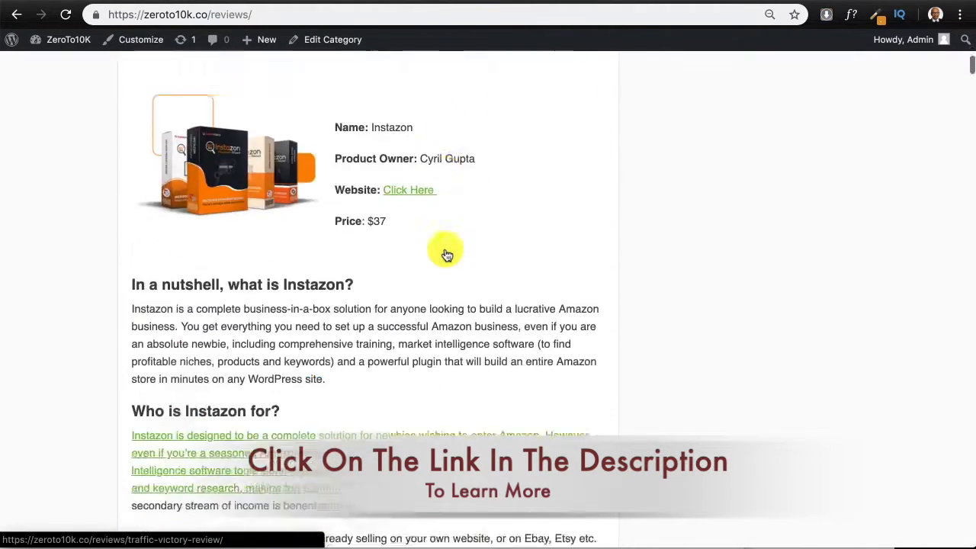
{"action": "scroll", "scroll_direction": "down", "scroll_amount": 3}
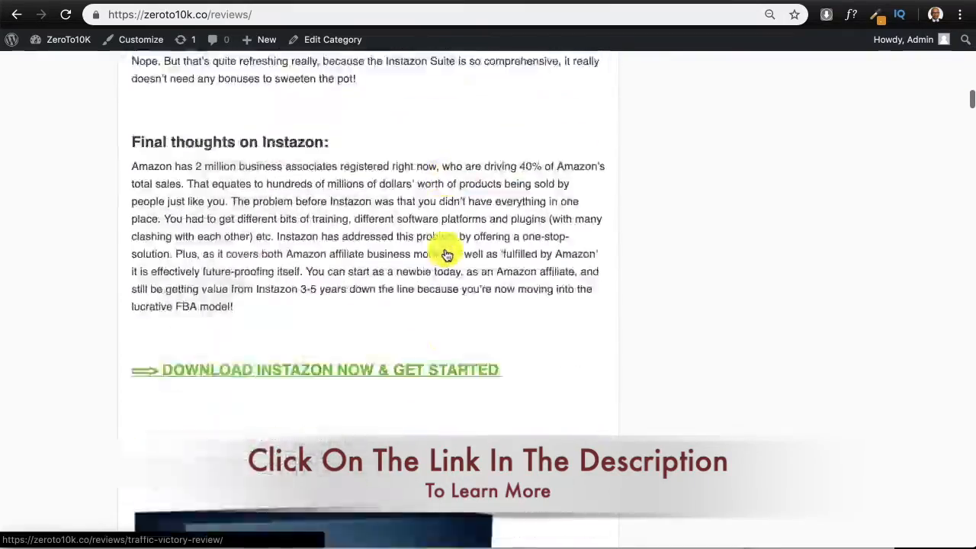
{"action": "scroll", "scroll_direction": "down", "scroll_amount": 3}
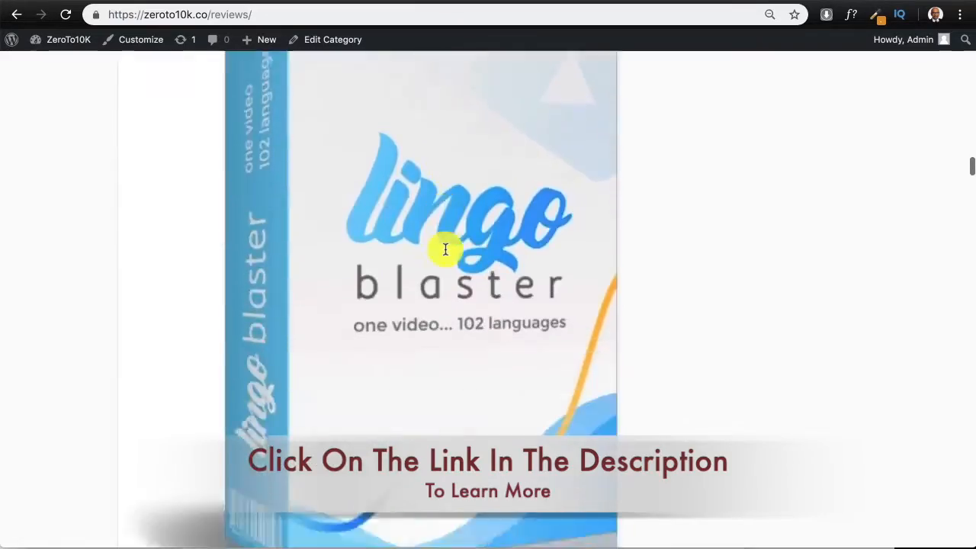
{"action": "scroll", "scroll_direction": "down", "scroll_amount": 3}
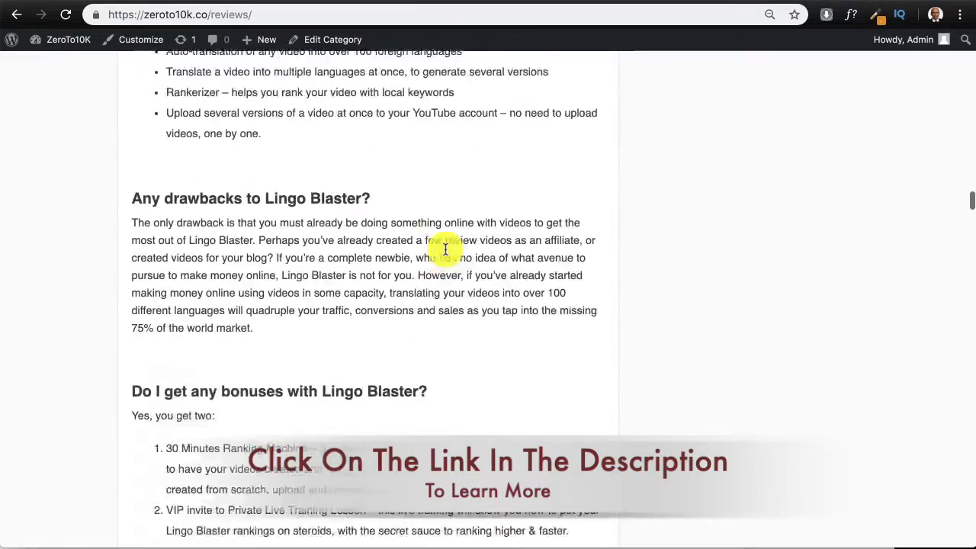
{"action": "scroll", "scroll_direction": "down", "scroll_amount": 3}
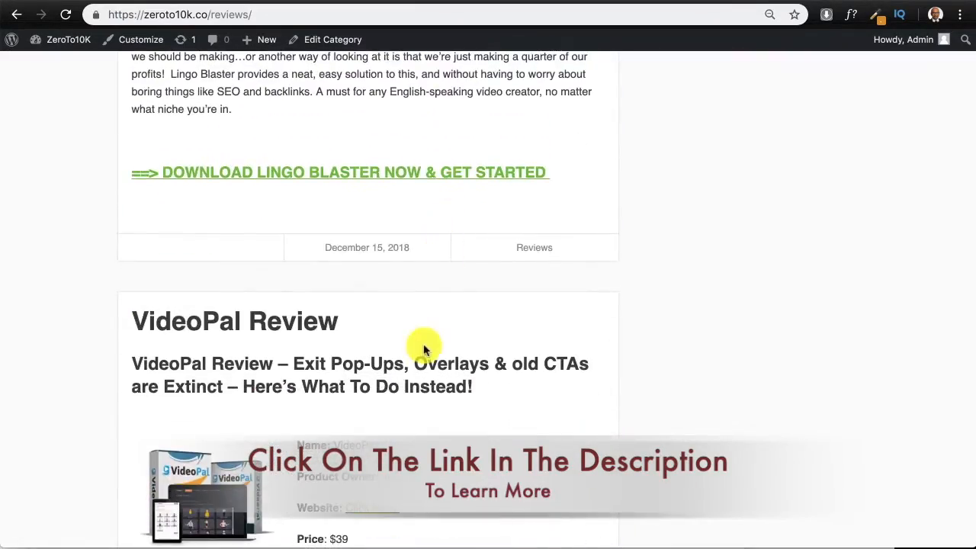